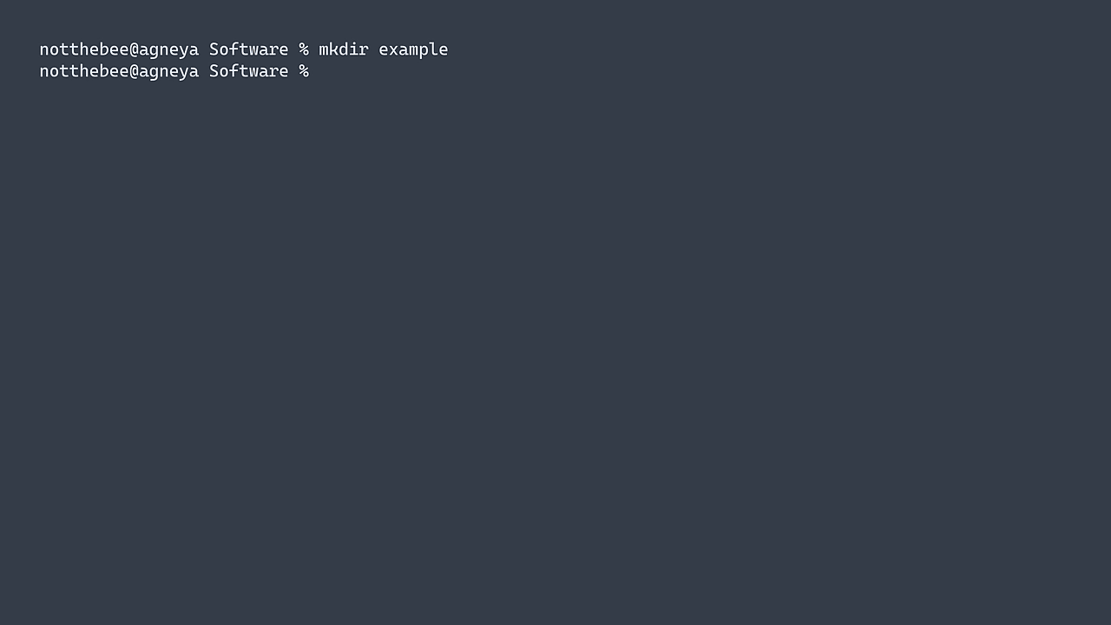
type("mkdir e")
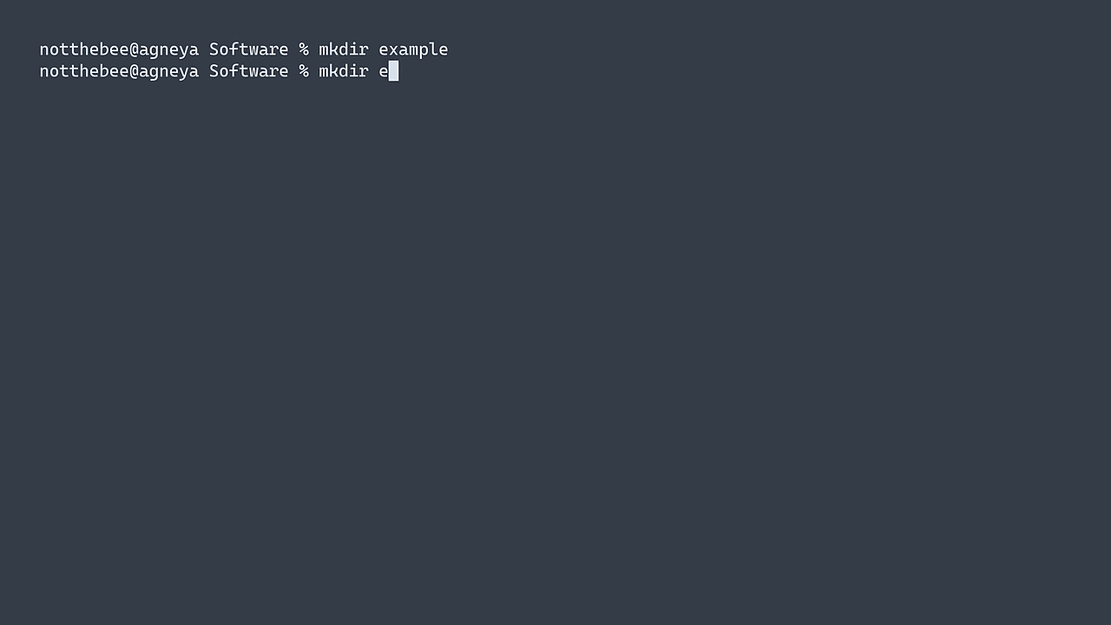
type("xample")
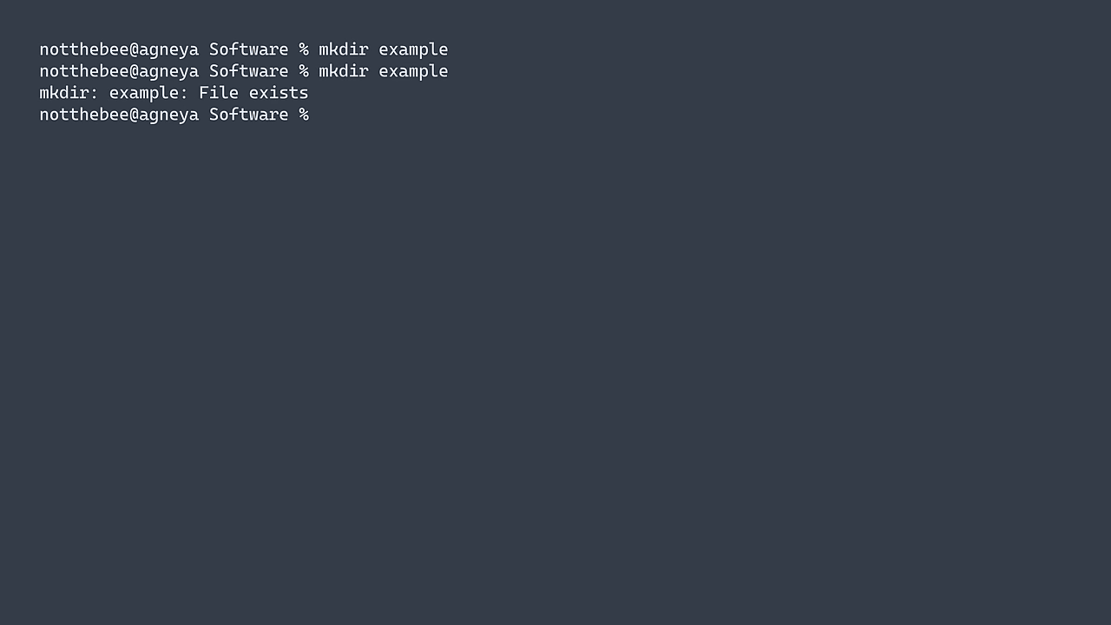
type("mkdir")
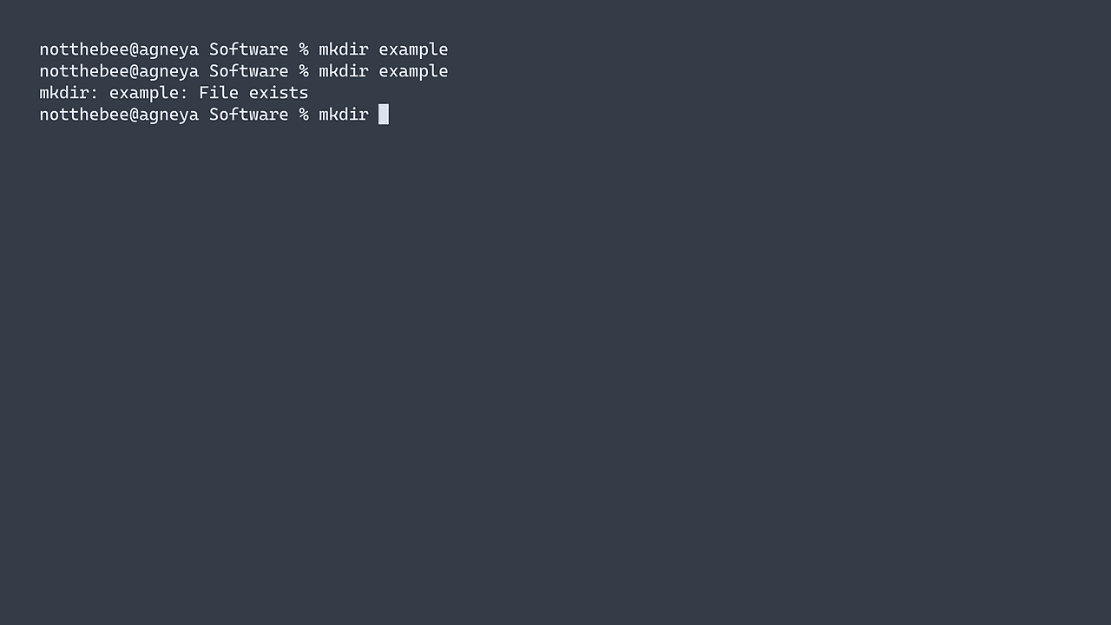
type("-p example")
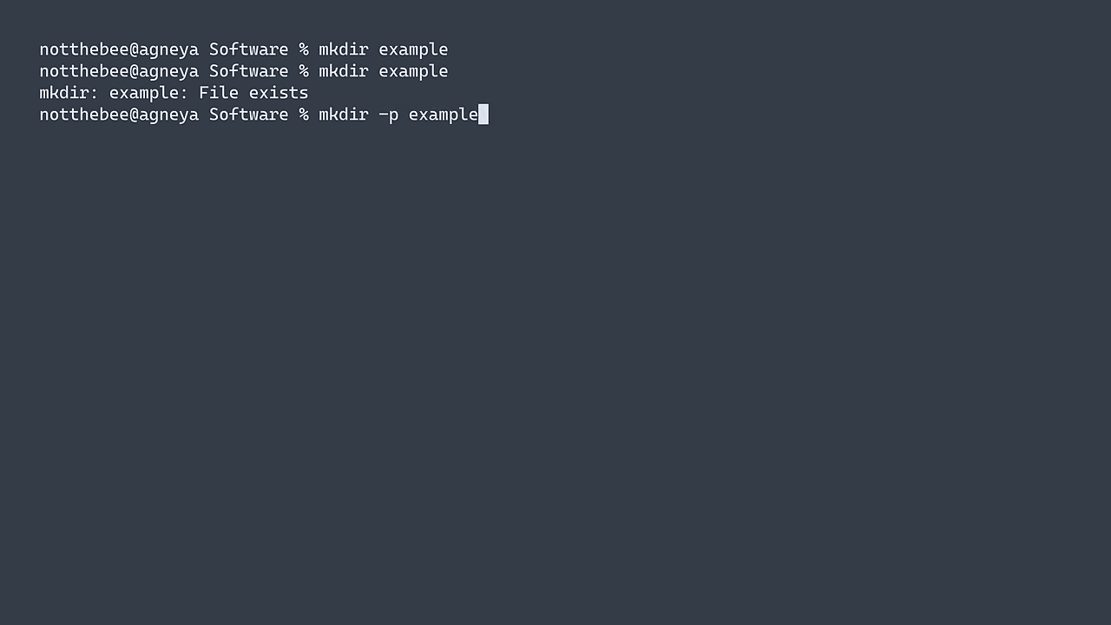